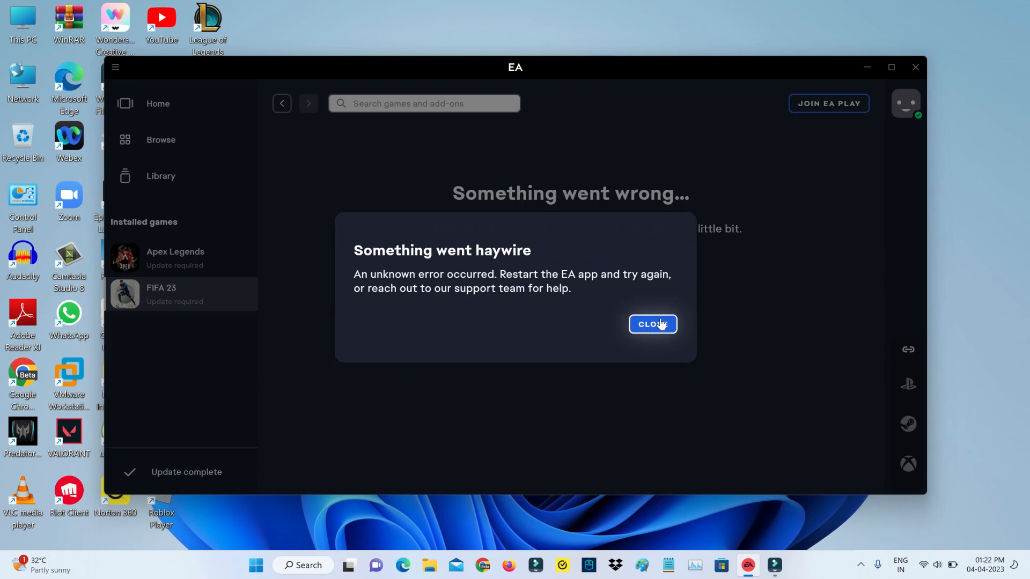
Dismiss the haywire error and end the EA process in Task Manager, leaving the desktop clear.
{"action": "left_click", "coordinate": [651, 324]}
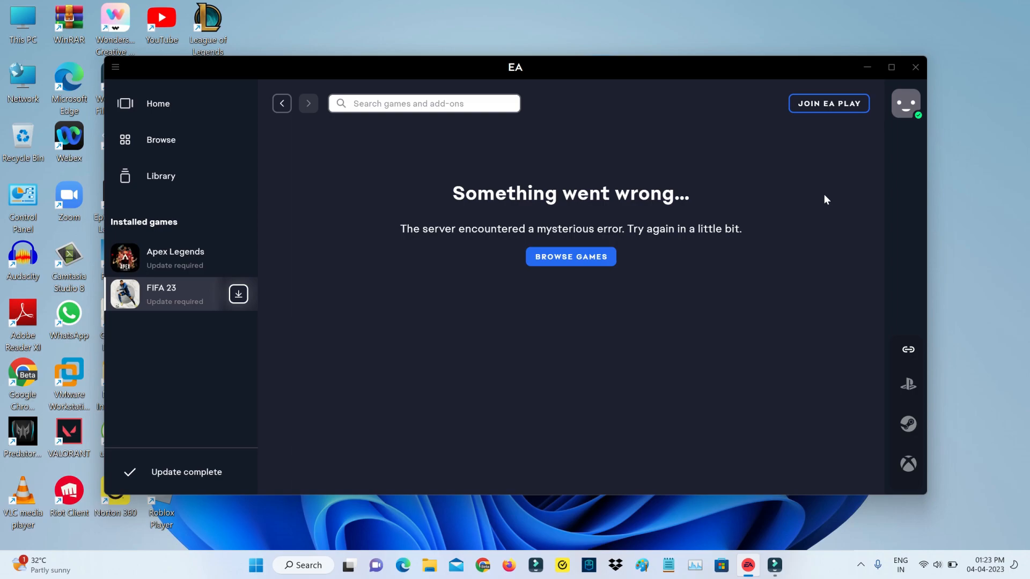
{"action": "mouse_move", "coordinate": [915, 67]}
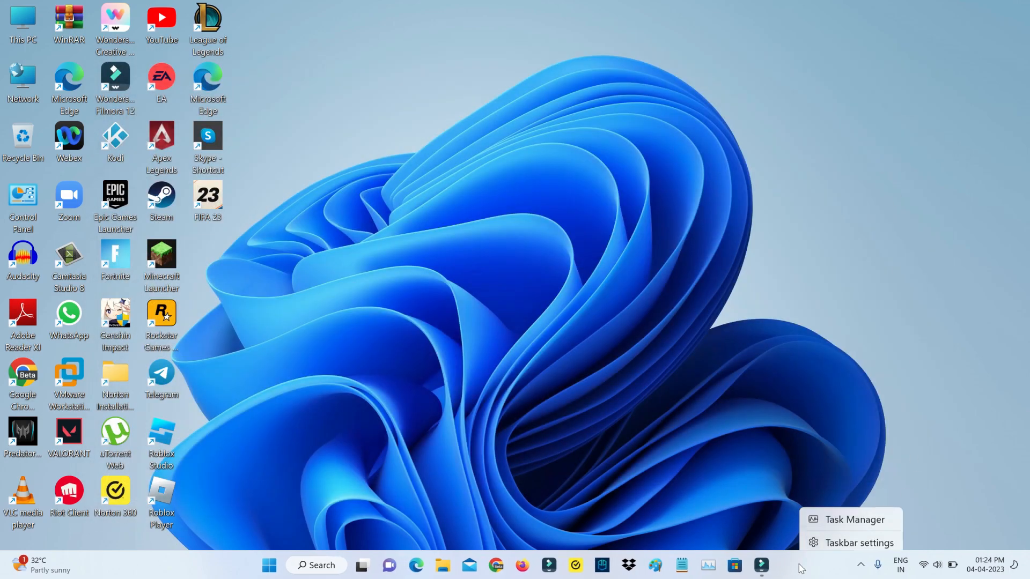
{"action": "left_click", "coordinate": [855, 519]}
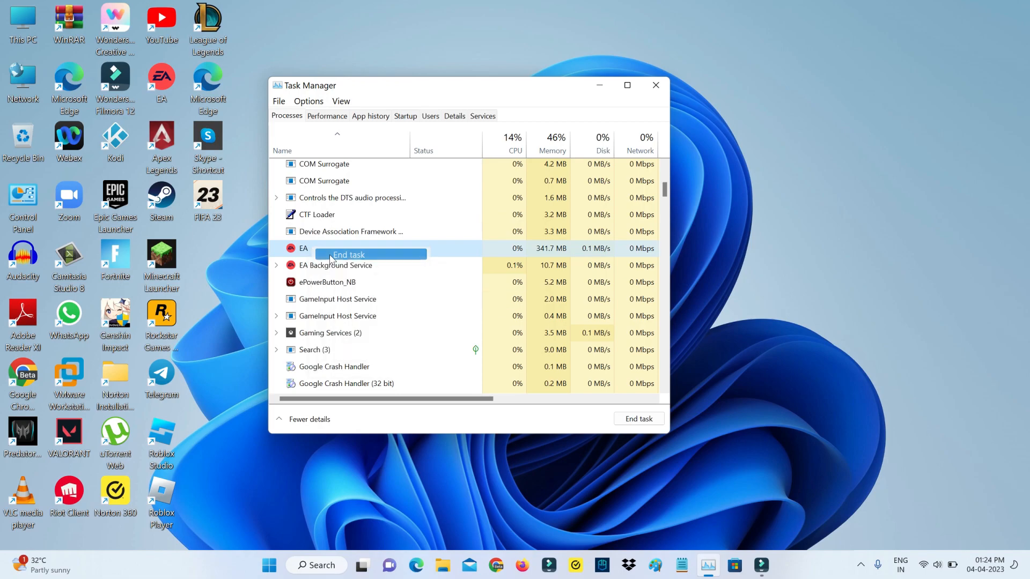
{"action": "scroll", "scroll_direction": "down", "scroll_amount": 3}
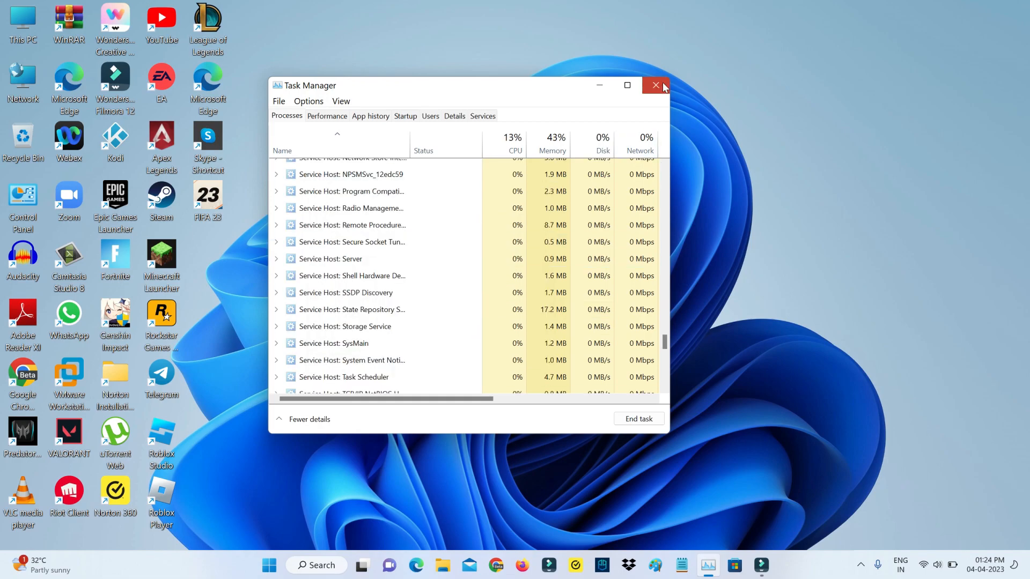
{"action": "left_click", "coordinate": [655, 86]}
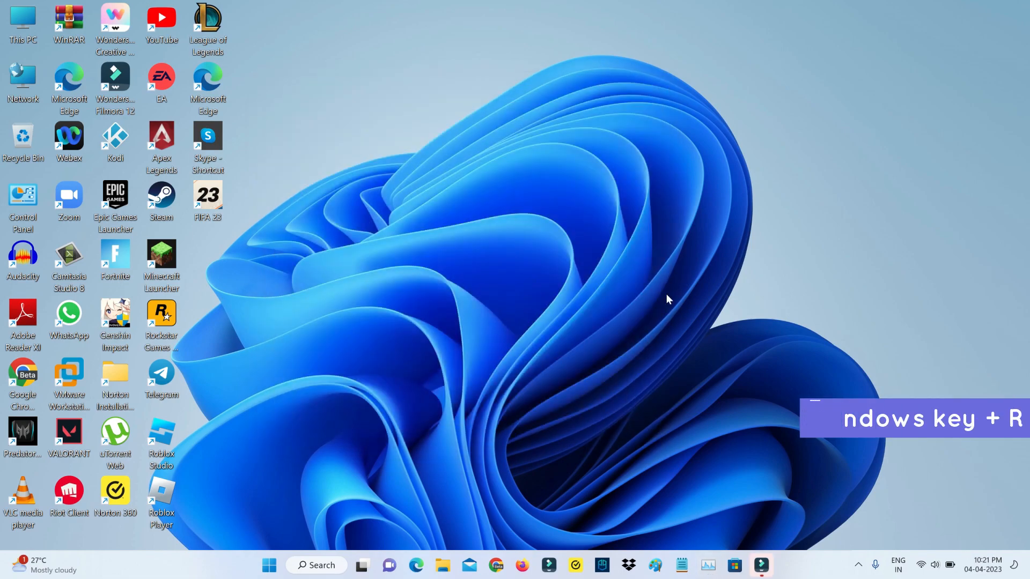
Launch services.msc from the Run box and select EABackgroundService in the list.
{"action": "key", "text": "Win+r"}
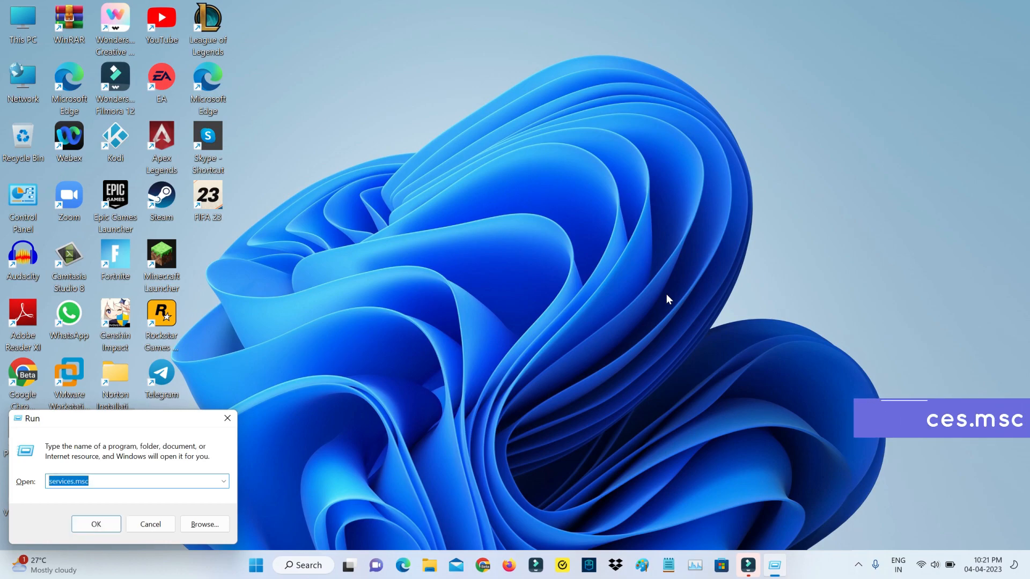
{"action": "left_click", "coordinate": [95, 525]}
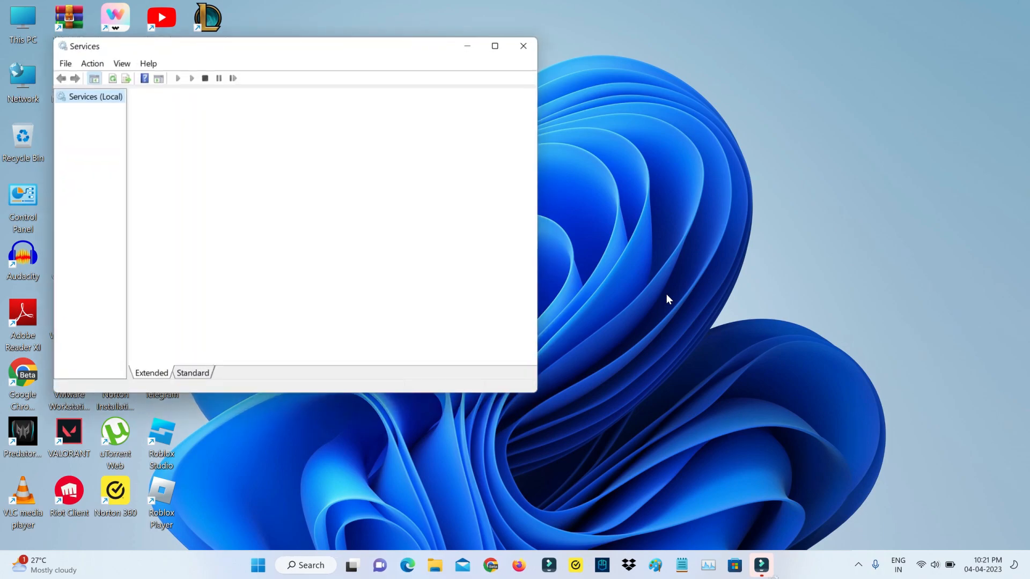
{"action": "left_click", "coordinate": [95, 97]}
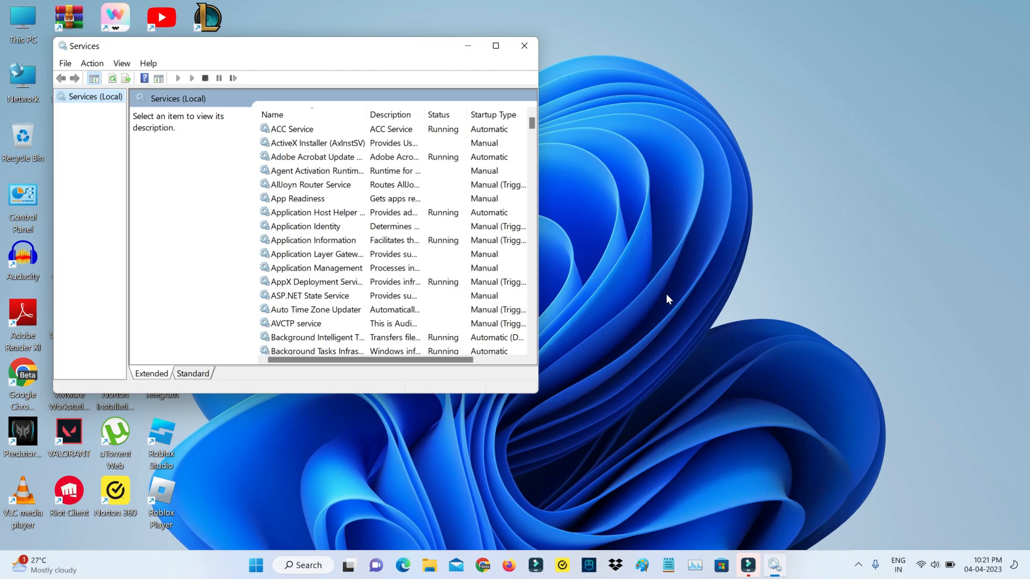
{"action": "scroll", "scroll_direction": "down", "scroll_amount": 3}
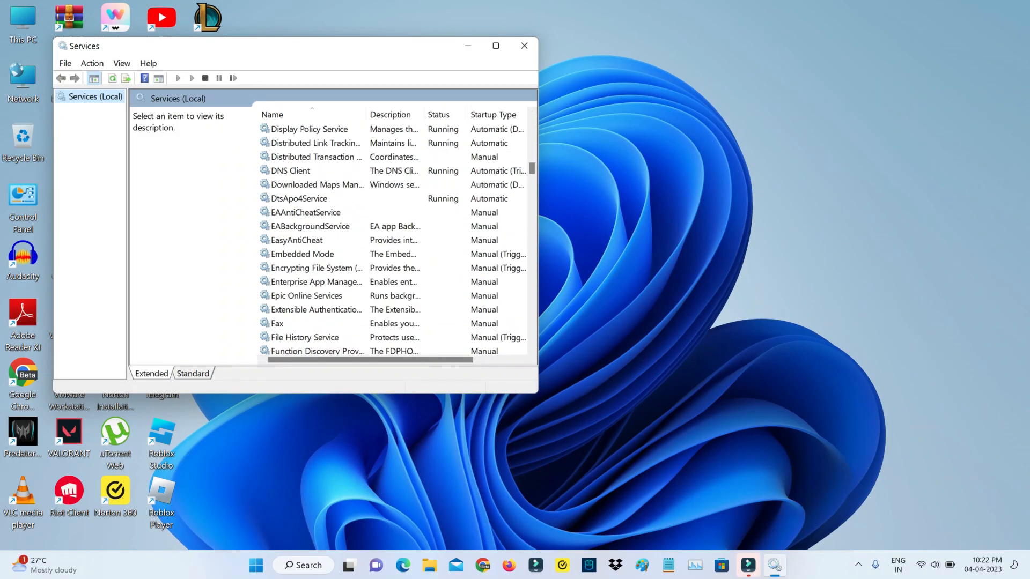
{"action": "left_click", "coordinate": [310, 226]}
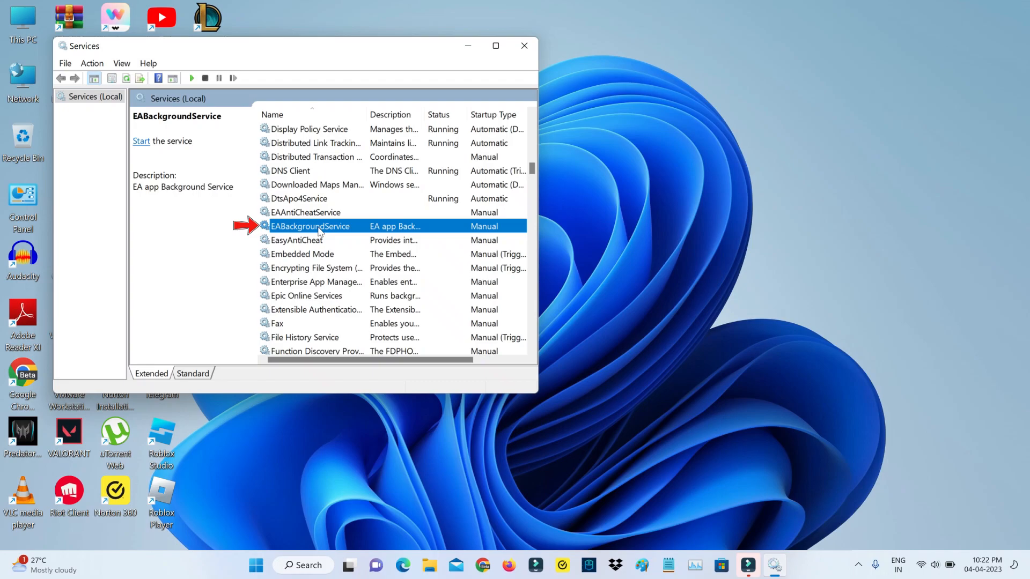
Give EABackgroundService an Automatic startup type, start it now and apply the change.
{"action": "double_click", "coordinate": [310, 226]}
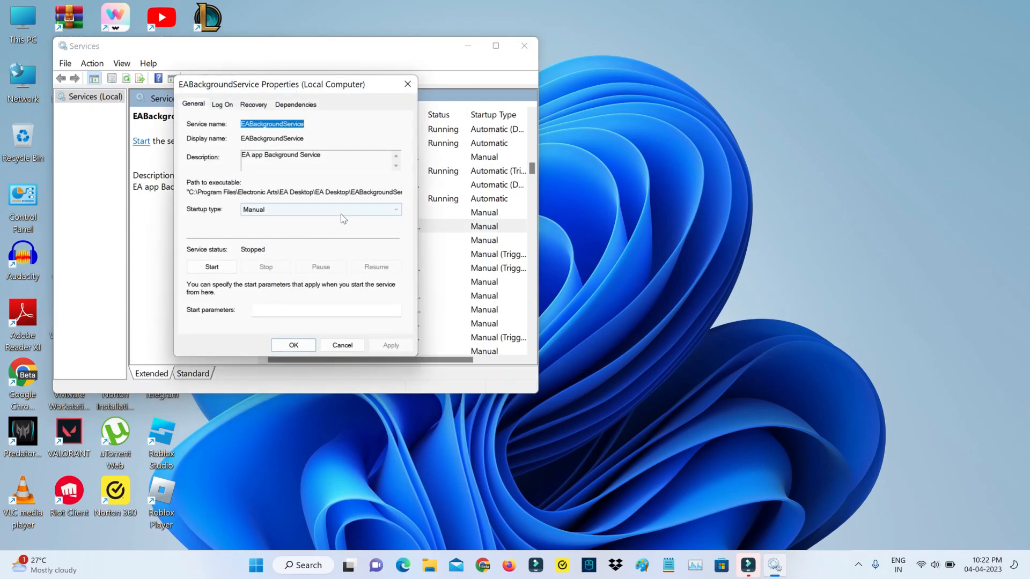
{"action": "left_click", "coordinate": [321, 209]}
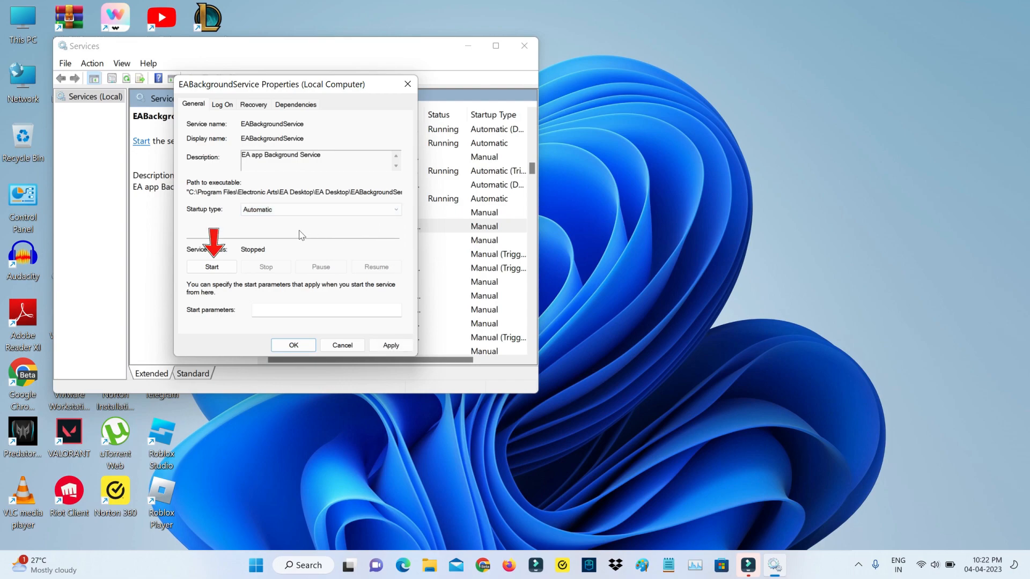
{"action": "left_click", "coordinate": [211, 267]}
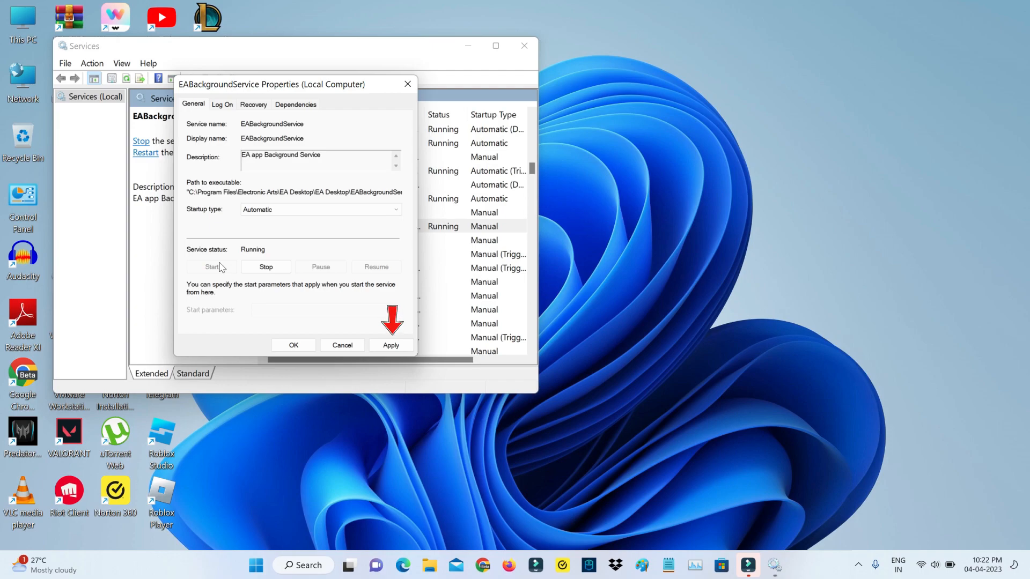
{"action": "left_click", "coordinate": [391, 344]}
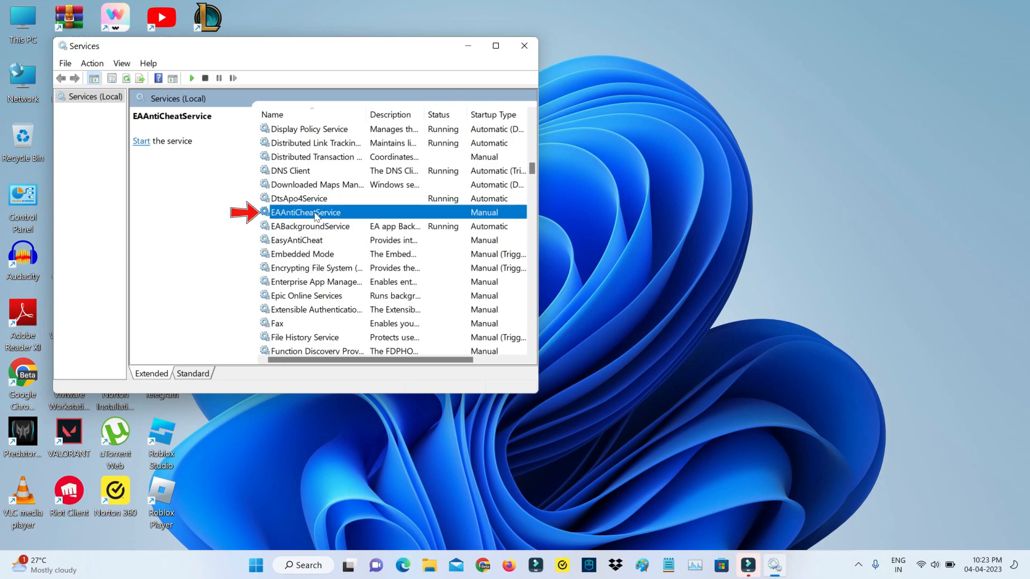
Give EAAntiCheatService an Automatic startup type, apply it and close Services.
{"action": "double_click", "coordinate": [305, 213]}
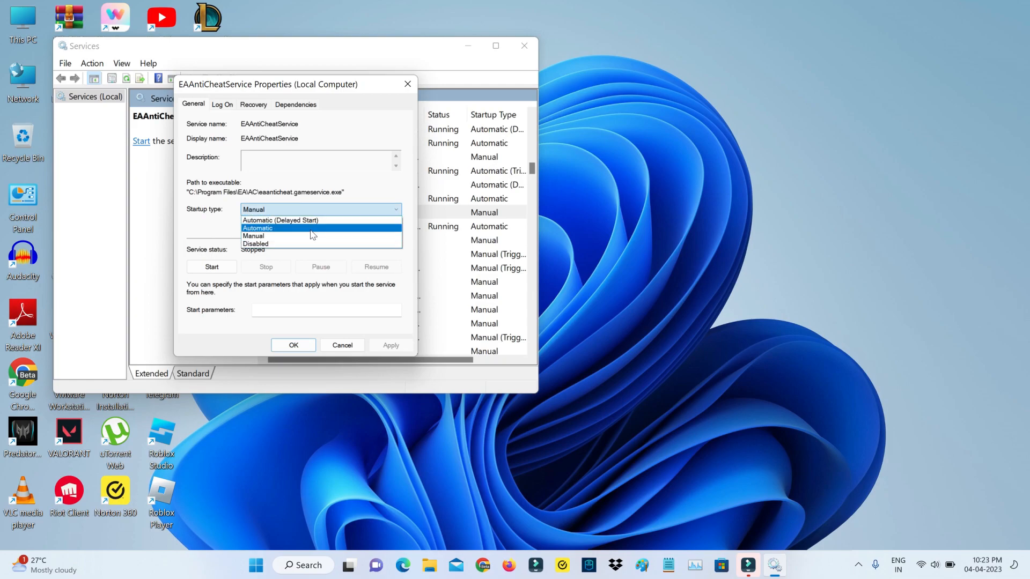
{"action": "left_click", "coordinate": [257, 227]}
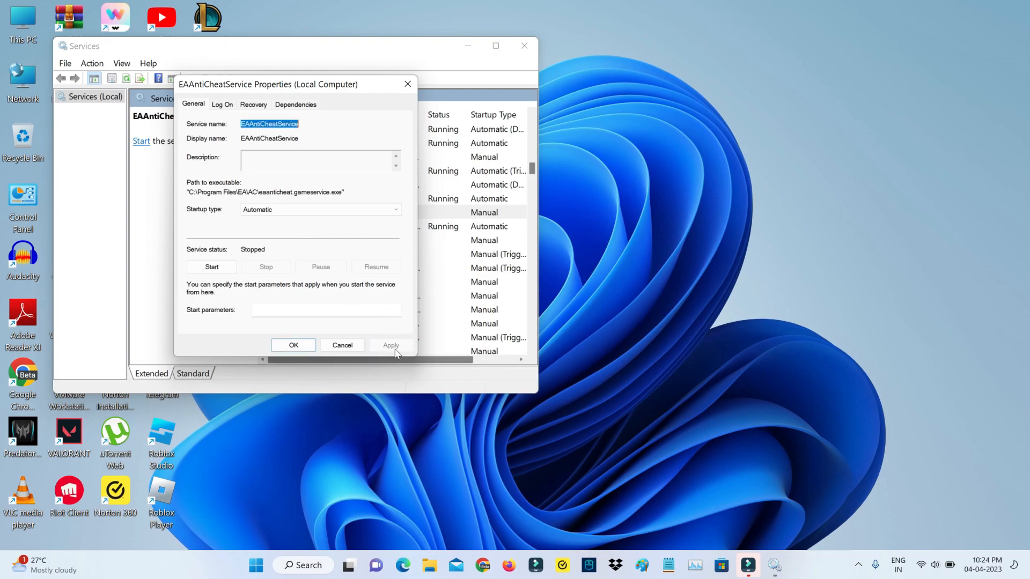
{"action": "left_click", "coordinate": [341, 344]}
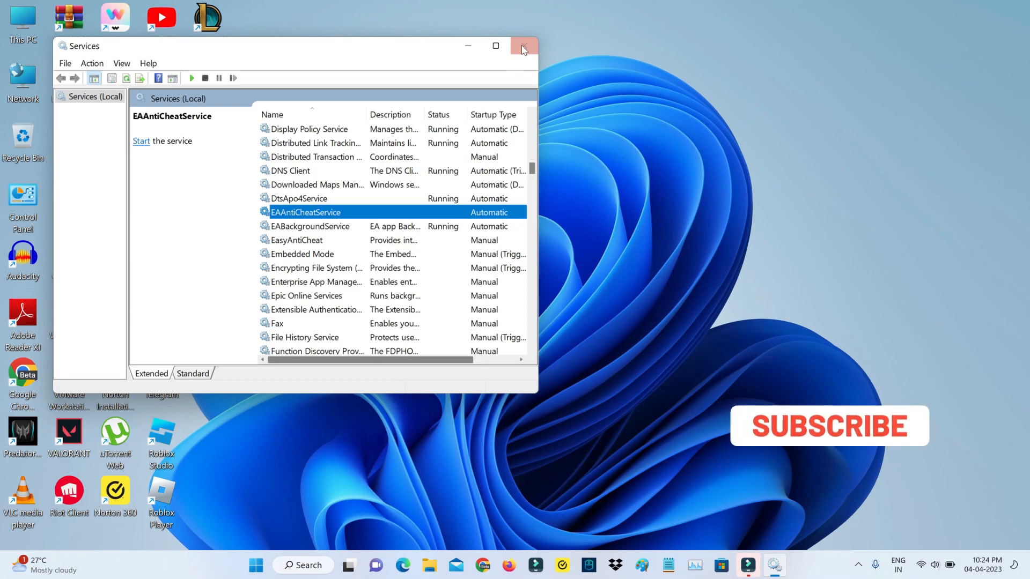
{"action": "left_click", "coordinate": [523, 46]}
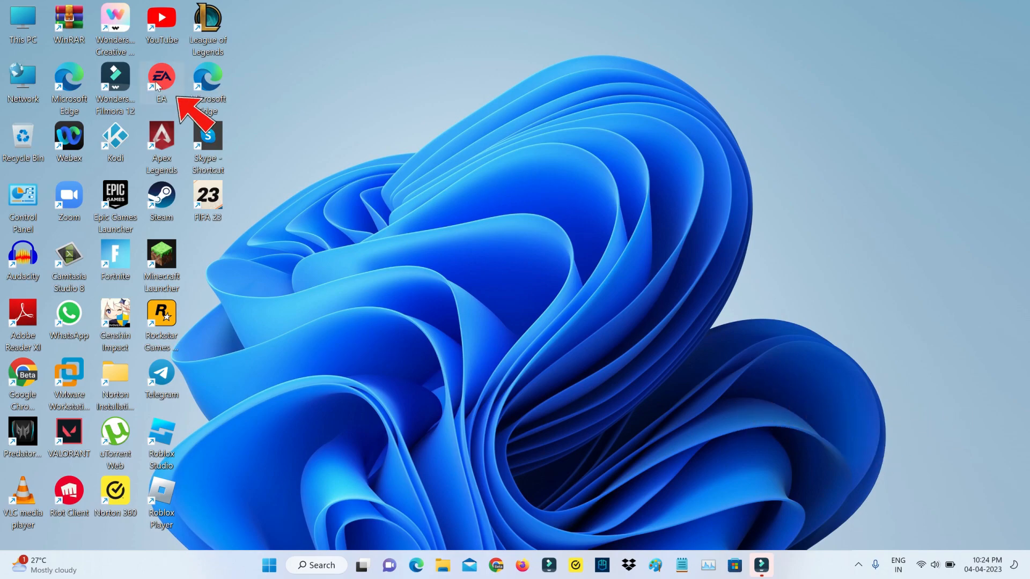
From the EA shortcut's file location, run App Recovery and confirm Clear Cache.
{"action": "right_click", "coordinate": [161, 77]}
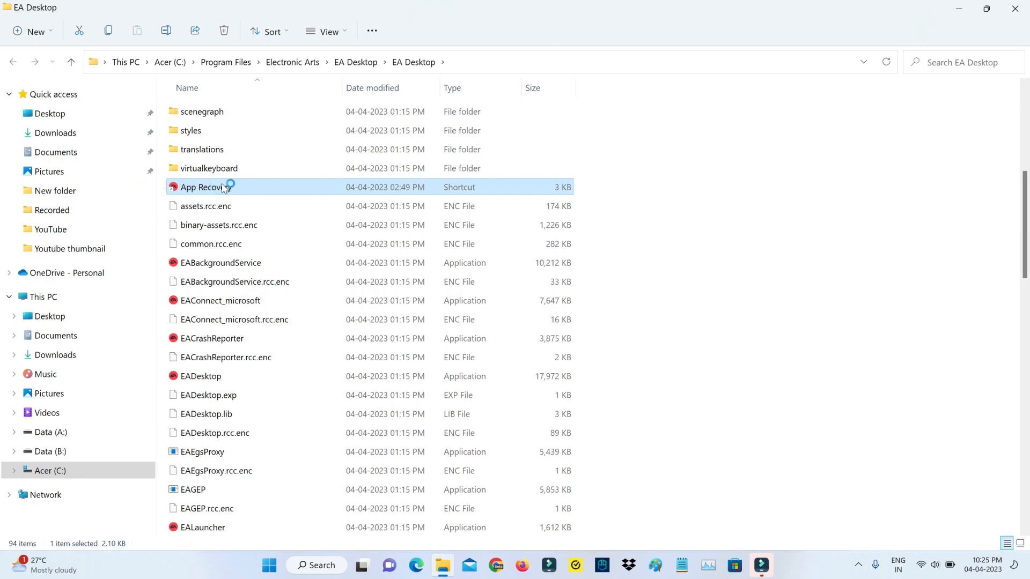
{"action": "double_click", "coordinate": [203, 187]}
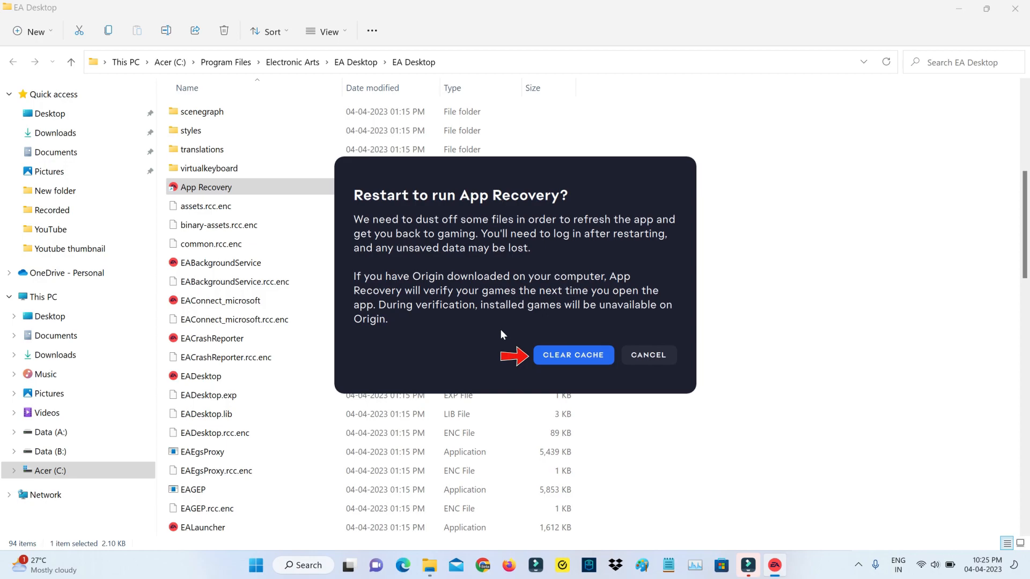
{"action": "left_click", "coordinate": [571, 355]}
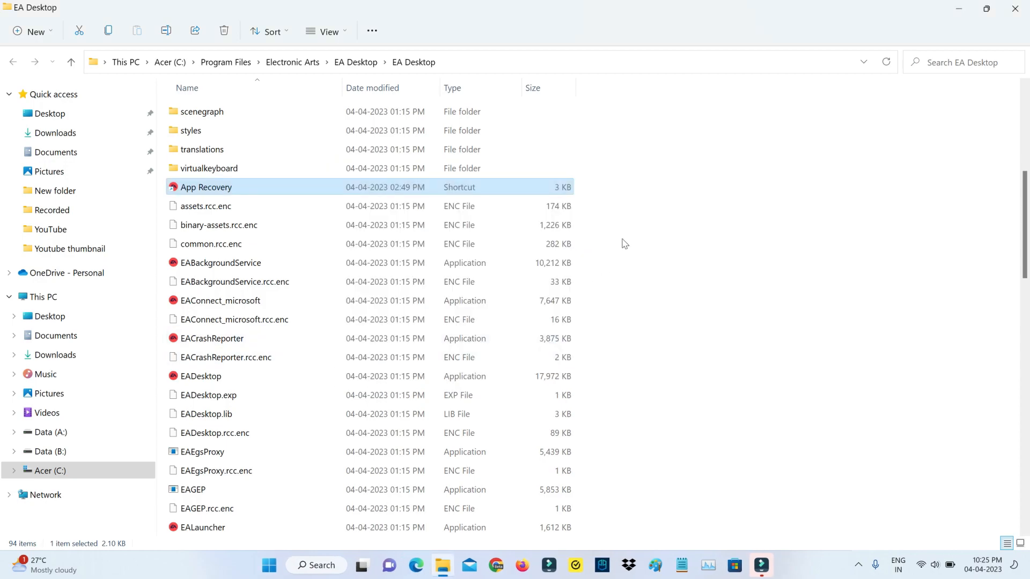
{"action": "scroll", "scroll_direction": "down", "scroll_amount": 3}
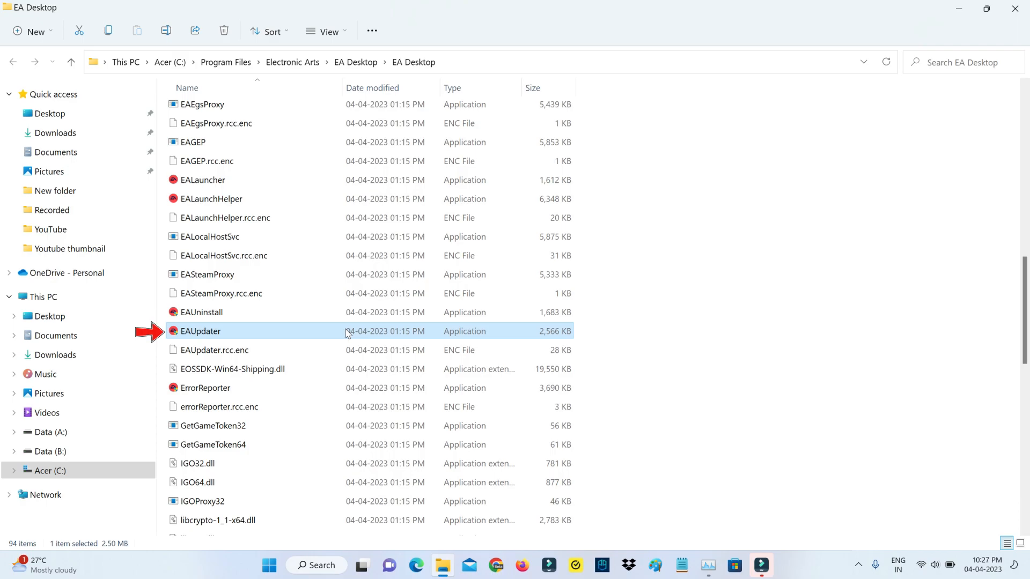
Launch EAUpdater from the EA Desktop folder to update the app.
{"action": "double_click", "coordinate": [201, 331]}
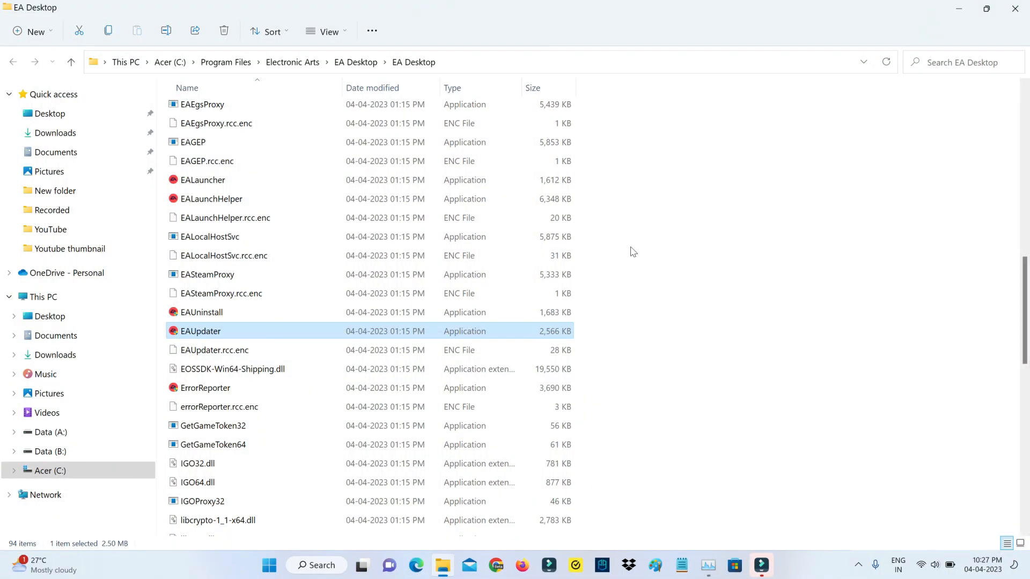
{"action": "mouse_move", "coordinate": [950, 6]}
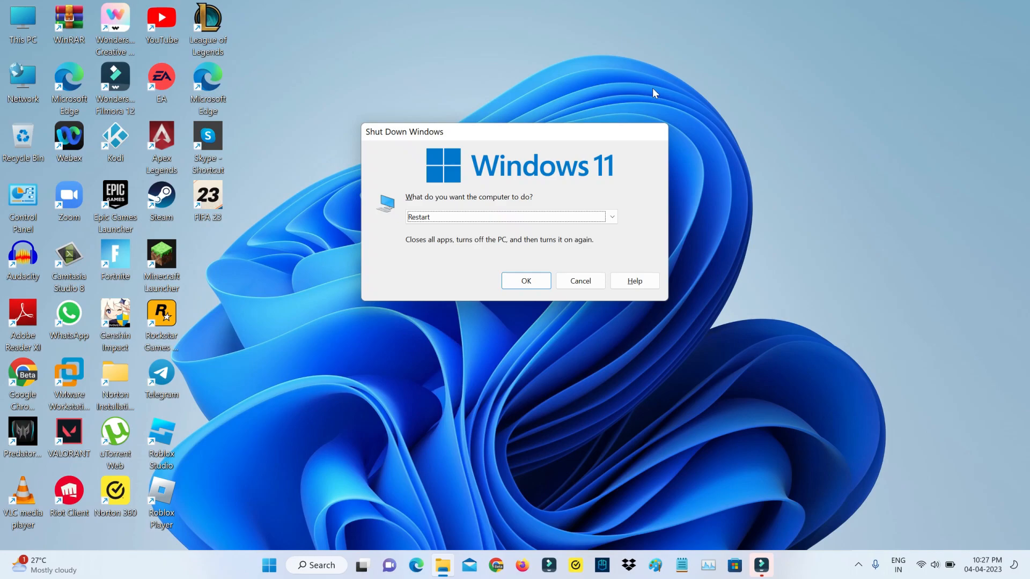
Confirm the Windows restart, then relaunch the EA app from its desktop icon after reboot.
{"action": "left_click", "coordinate": [579, 280]}
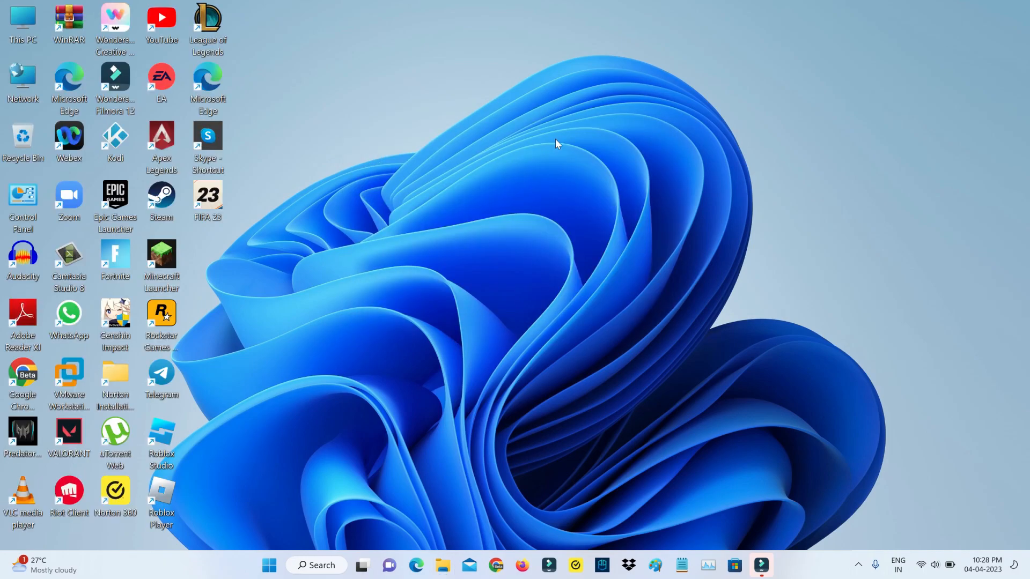
{"action": "mouse_move", "coordinate": [851, 266]}
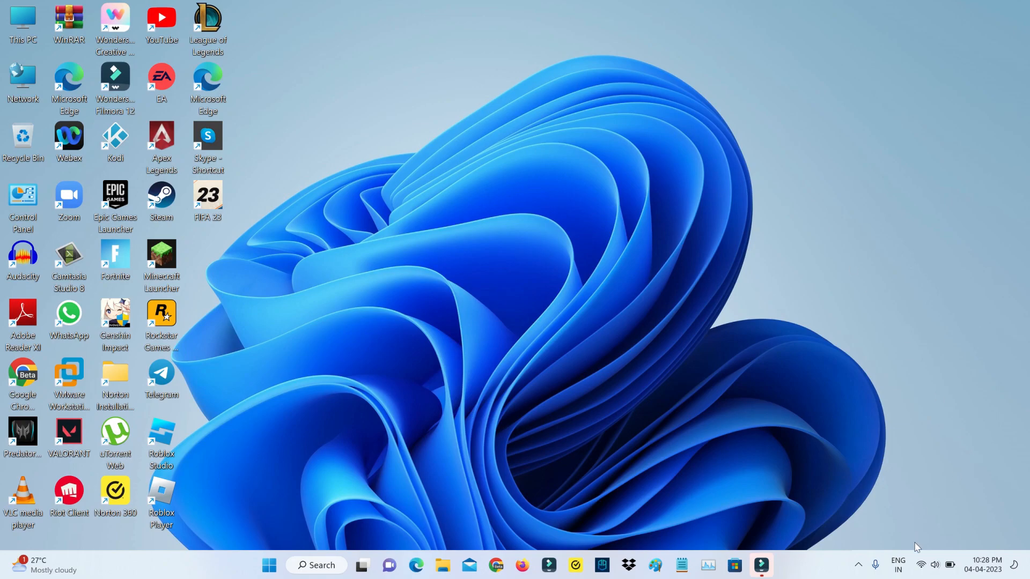
{"action": "left_click", "coordinate": [919, 565]}
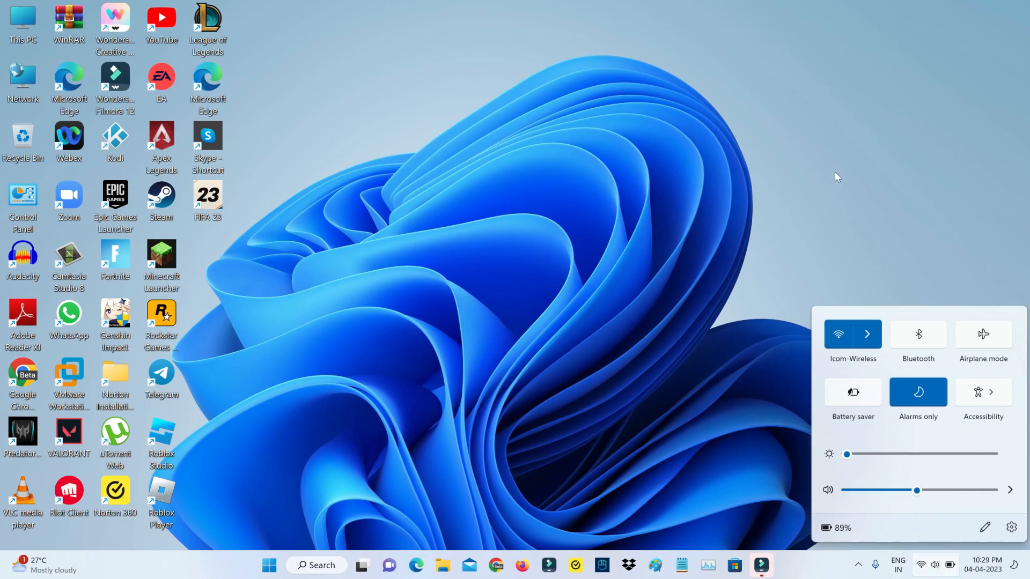
{"action": "left_click", "coordinate": [838, 176]}
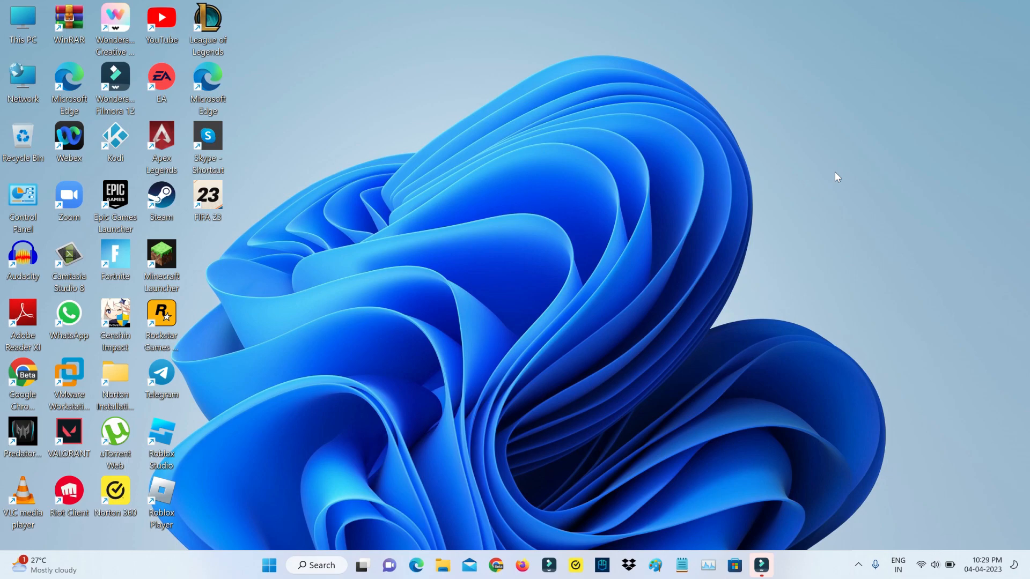
{"action": "double_click", "coordinate": [161, 83]}
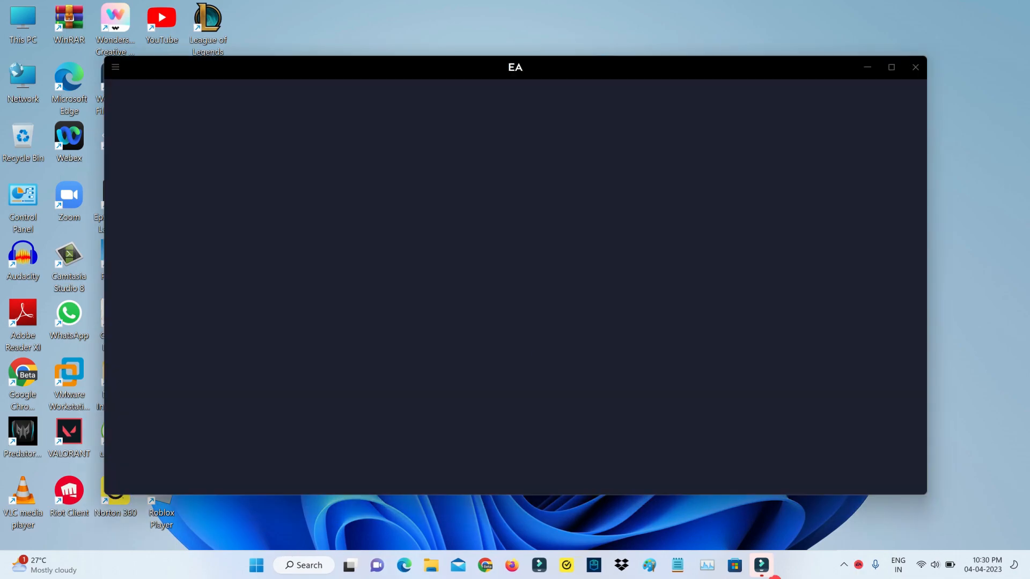